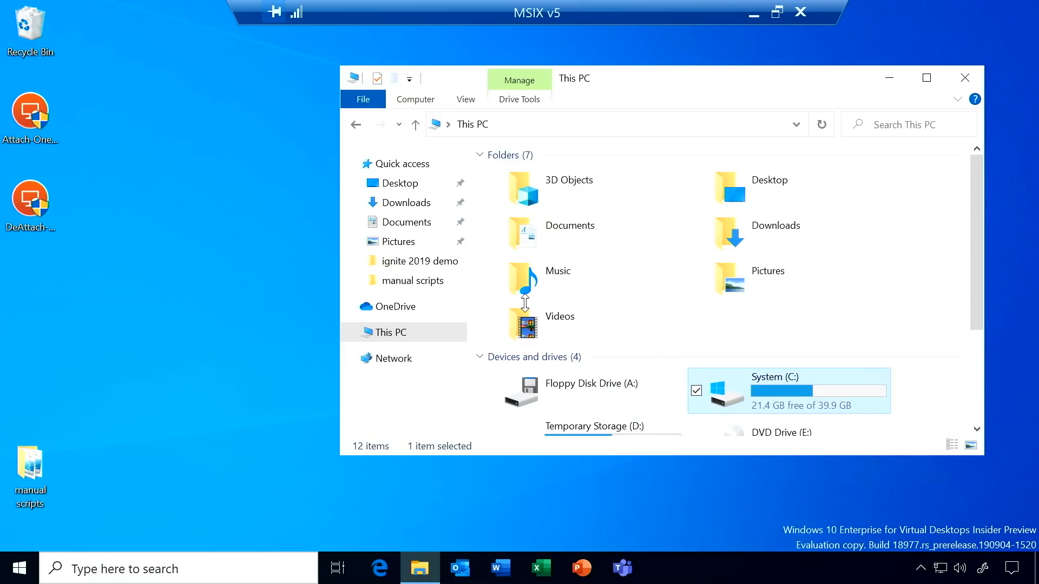
mouse_move(530, 321)
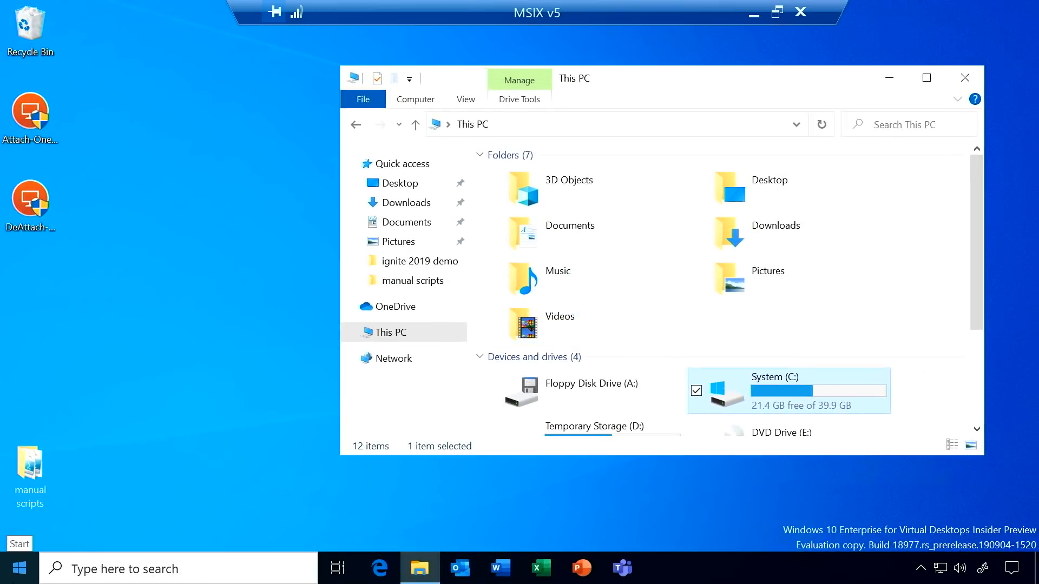
Step: Check the Start menu's app list, then run the Attach-OneNote desktop script
left_click(18, 568)
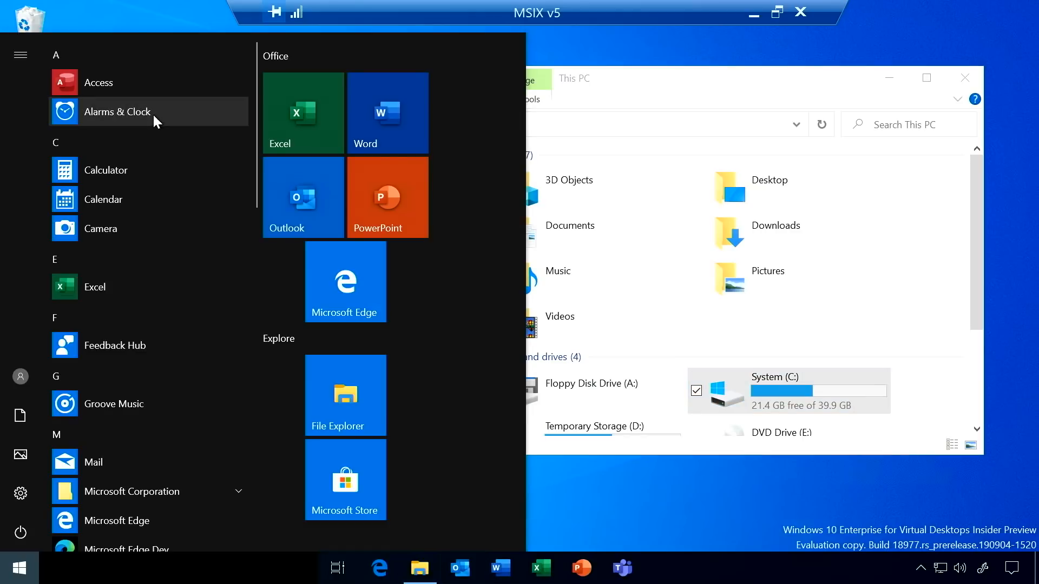
mouse_move(133, 16)
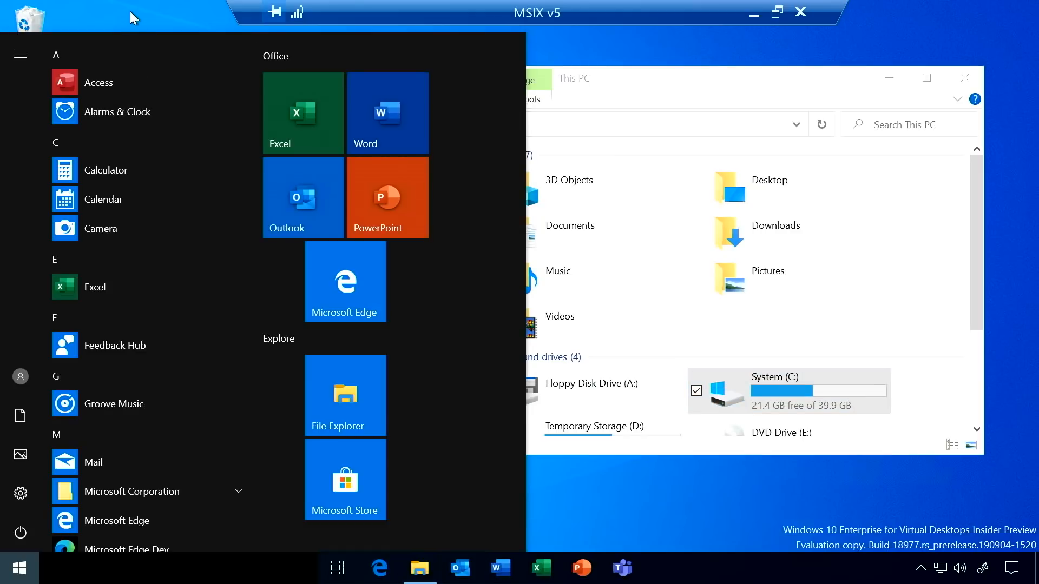
left_click(181, 198)
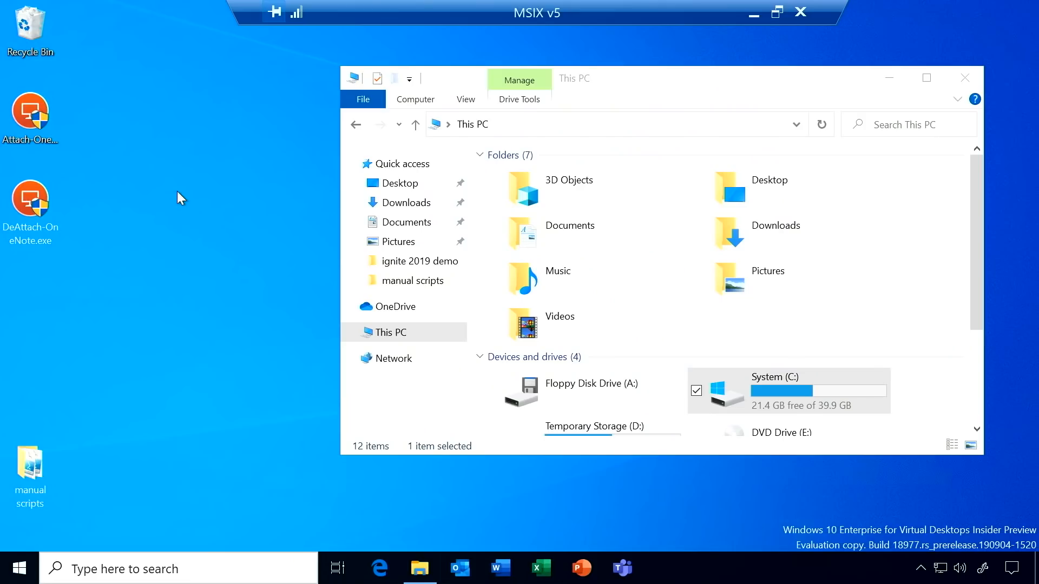
left_click(30, 109)
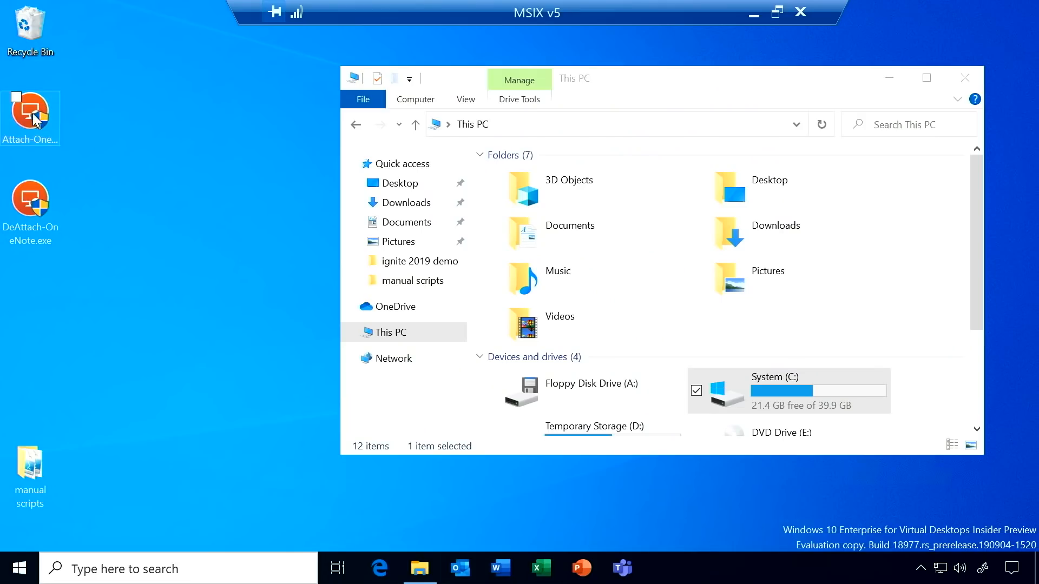
double_click(30, 111)
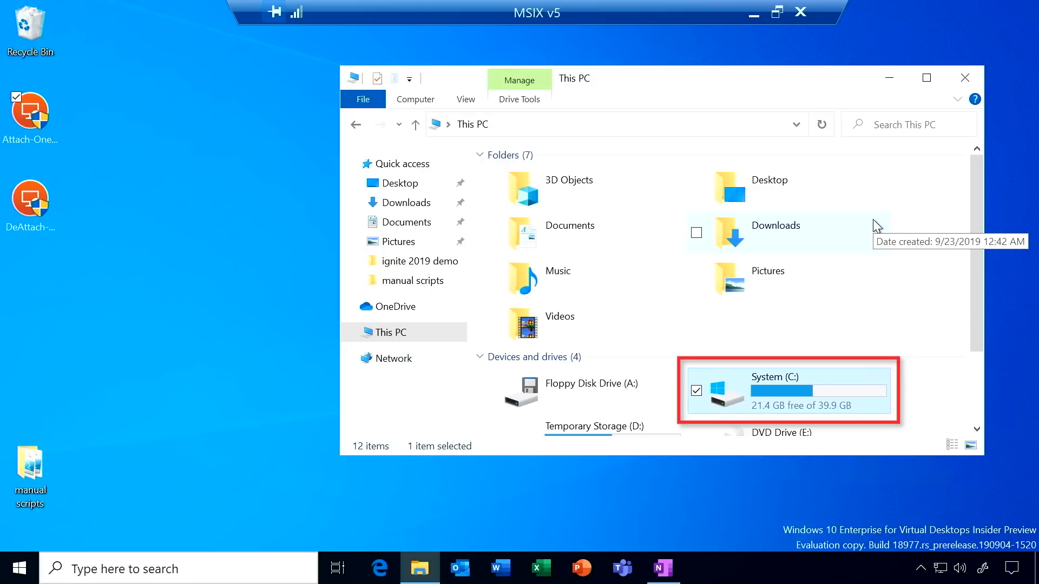
mouse_move(840, 268)
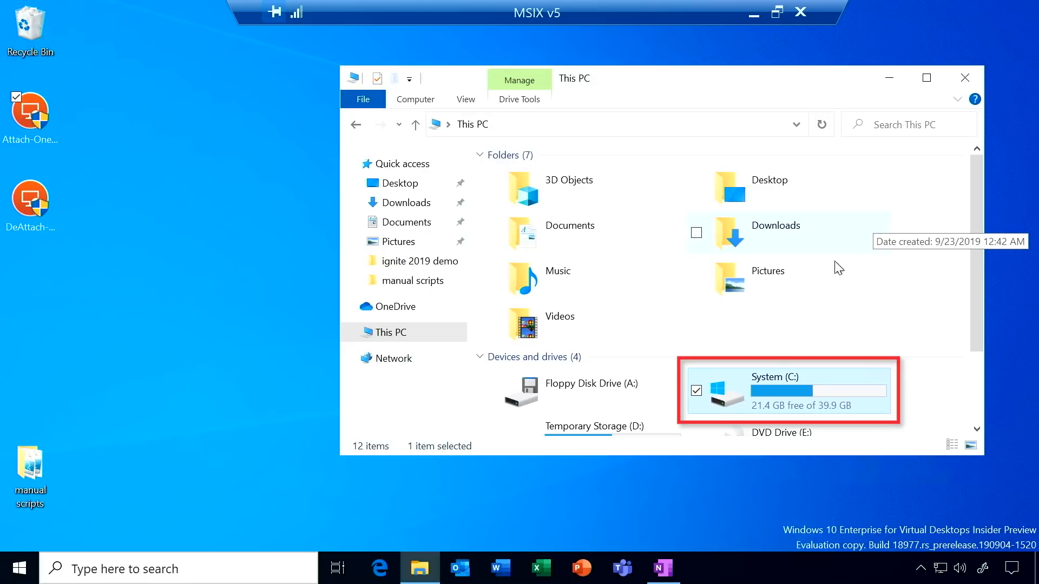
mouse_move(775, 397)
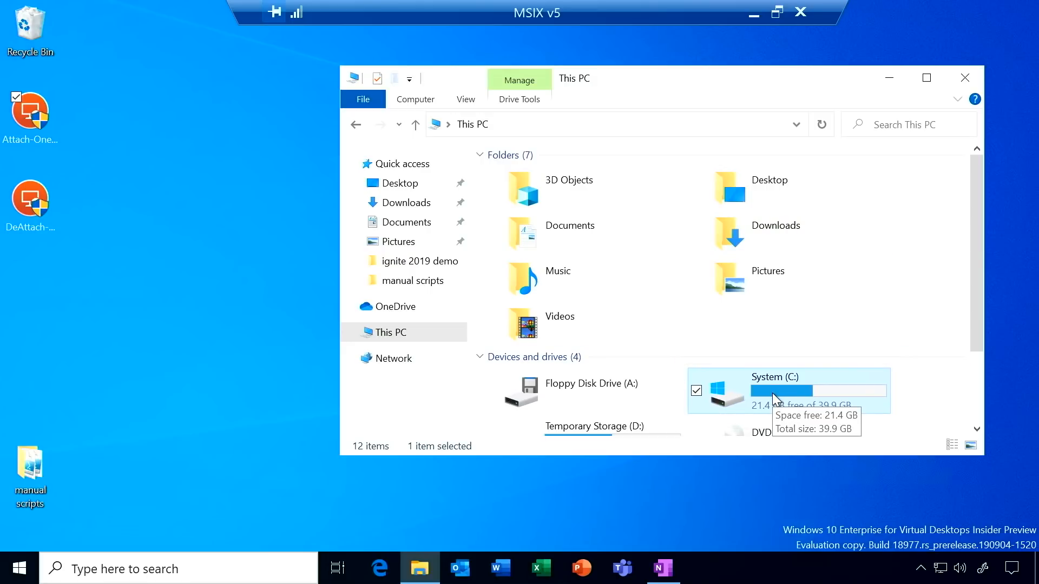